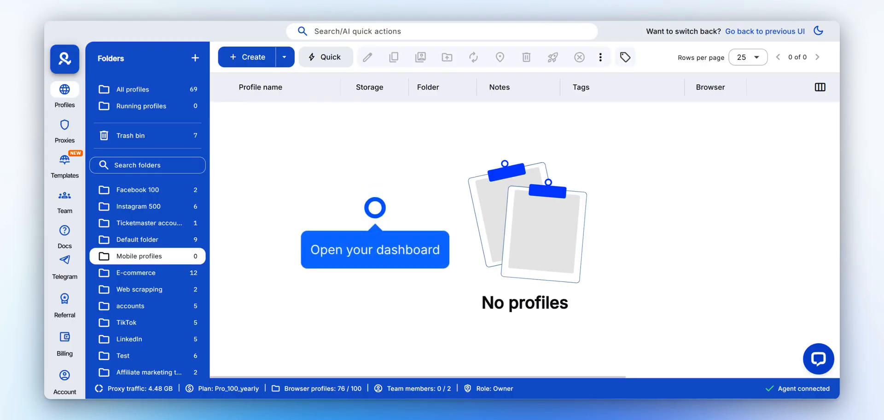
pyautogui.moveTo(382, 222)
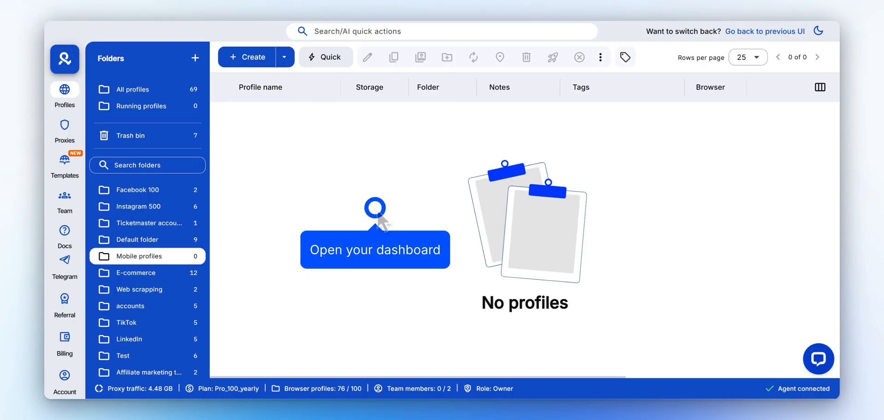
pyautogui.moveTo(252, 56)
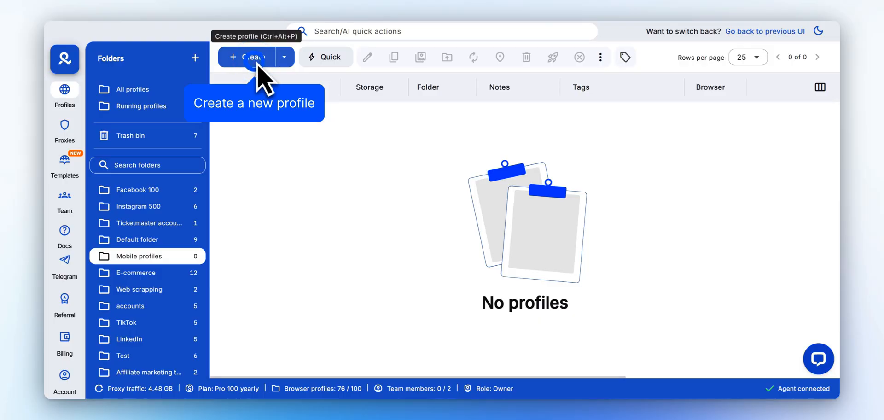
# Begin a new browser profile named Mobile profiles using the built-in Multilogin proxy.
pyautogui.click(247, 57)
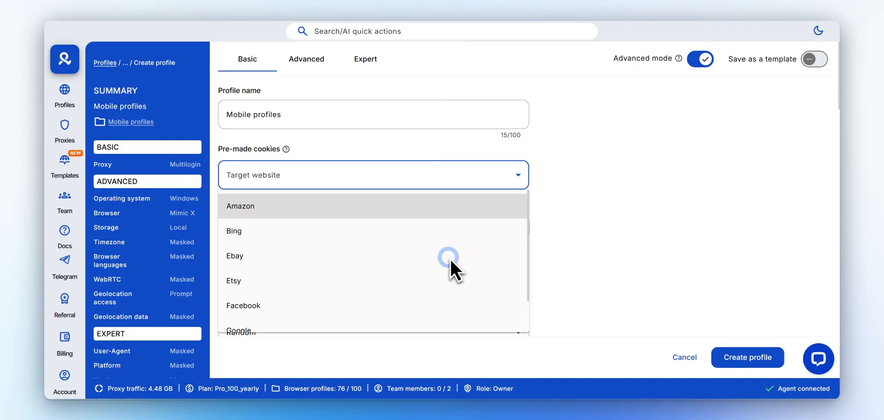
pyautogui.moveTo(449, 257)
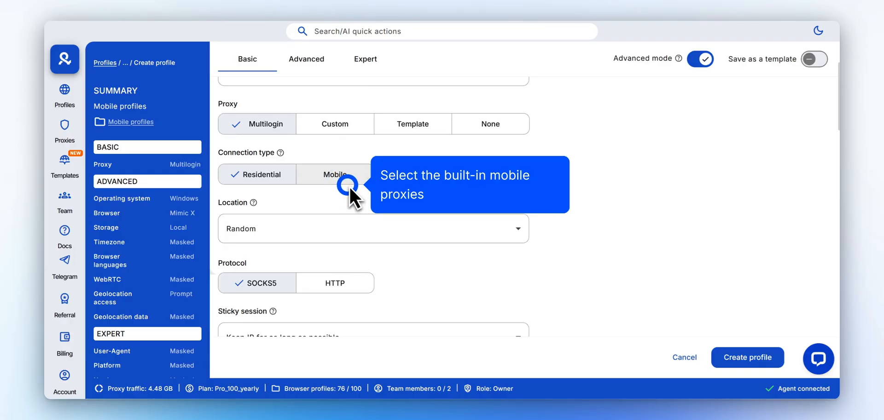
# Set a mobile proxy in Boston, Massachusetts, United States with SOCKS5 and sticky session.
pyautogui.write('new')
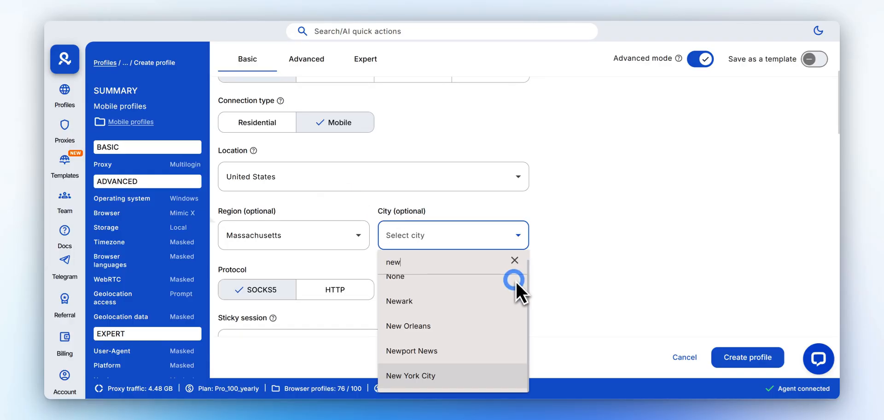
pyautogui.moveTo(513, 280)
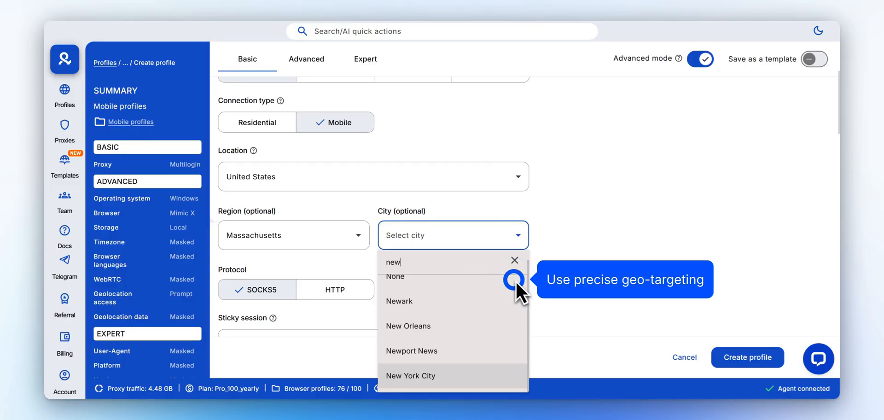
pyautogui.click(453, 234)
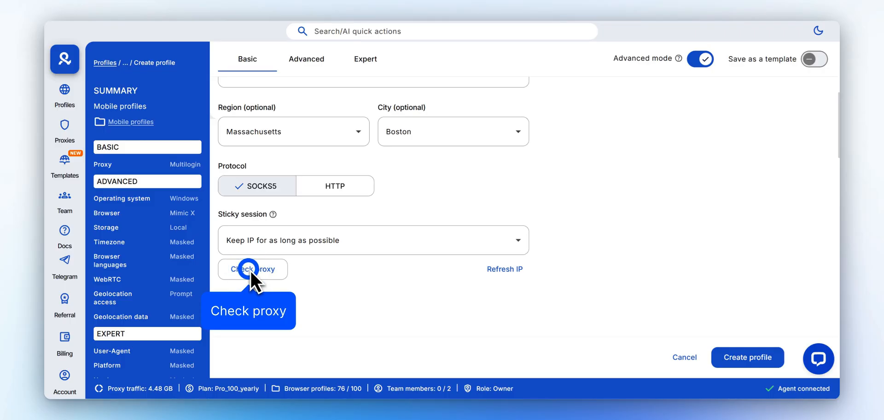
pyautogui.moveTo(253, 274)
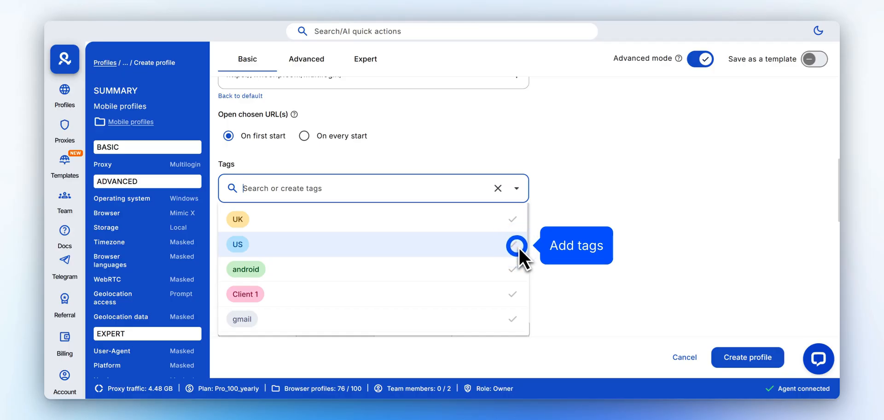
# Tag the profile US, note Mobile proxy, choose Android OS and create the profile.
pyautogui.click(513, 245)
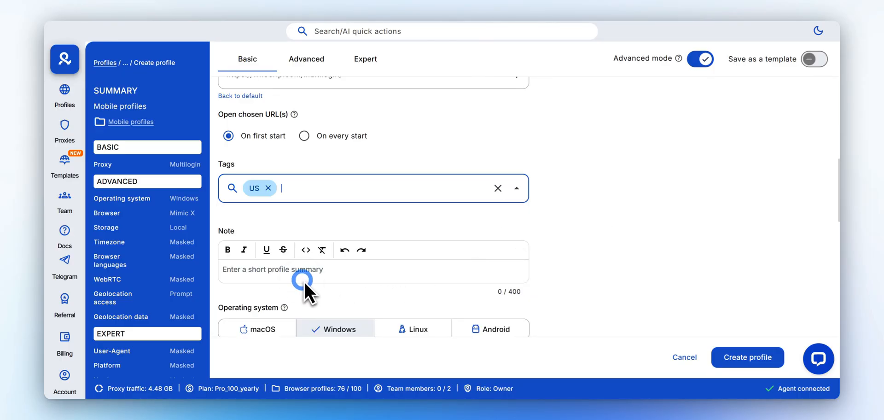
pyautogui.moveTo(301, 288)
pyautogui.write('Mobile proxy')
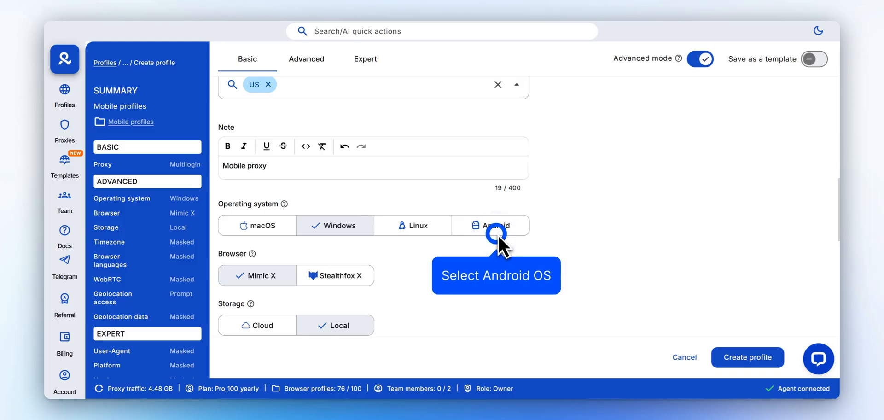
pyautogui.click(490, 225)
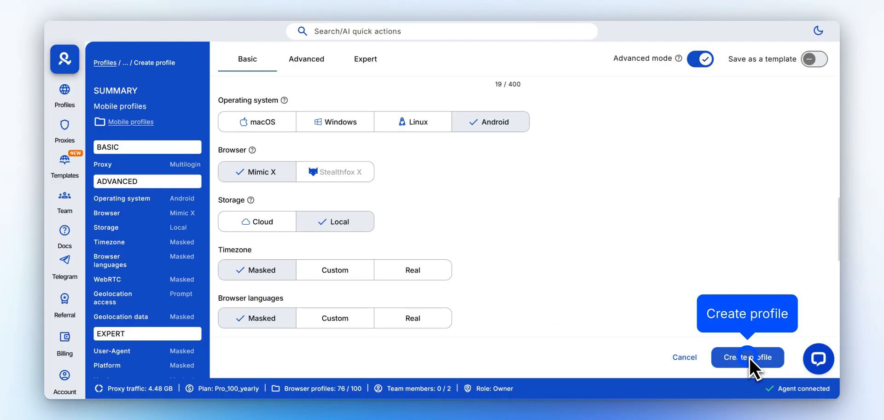
pyautogui.click(746, 357)
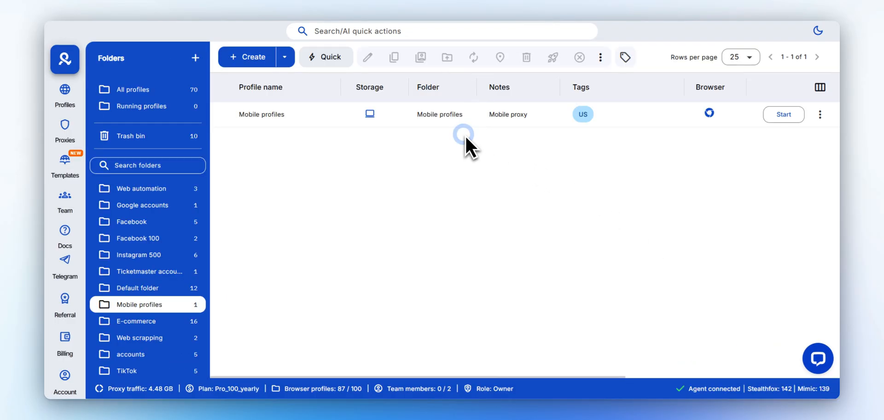
pyautogui.moveTo(463, 134)
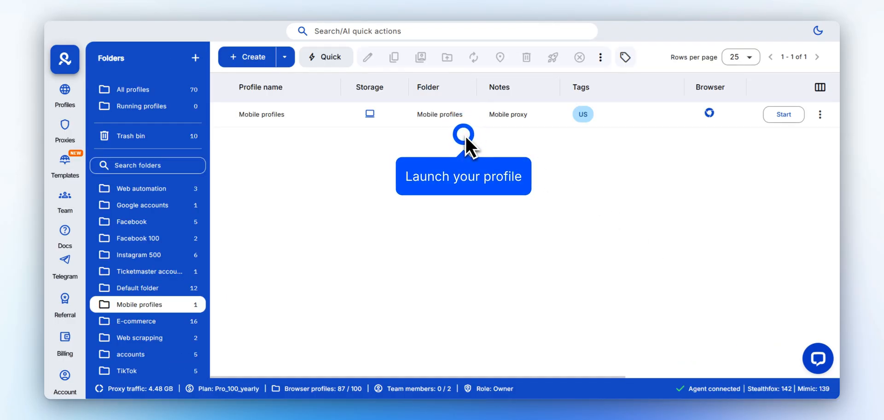
# Launch the mobile profile and verify WhoerIP shows a US Verizon mobile IP on Android.
pyautogui.click(462, 133)
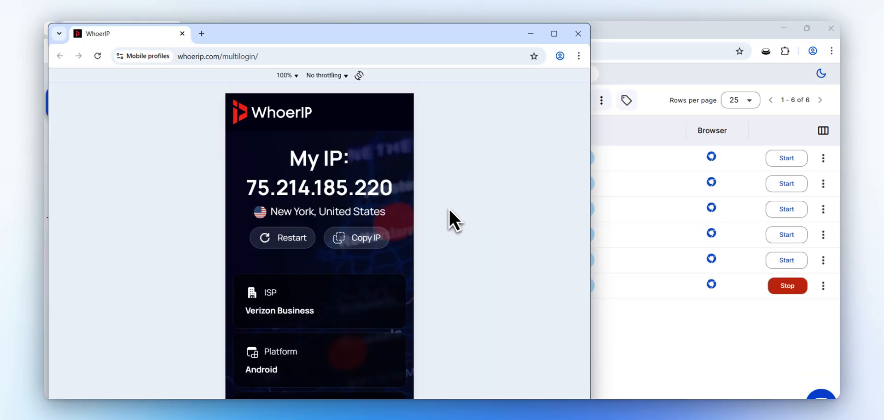
pyautogui.moveTo(430, 247)
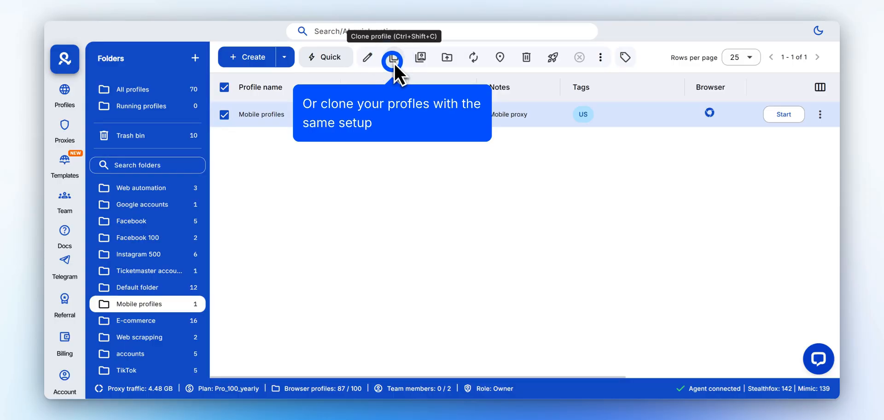
# Clone the mobile profile five times and start clones on Instagram and TikTok.
pyautogui.click(392, 57)
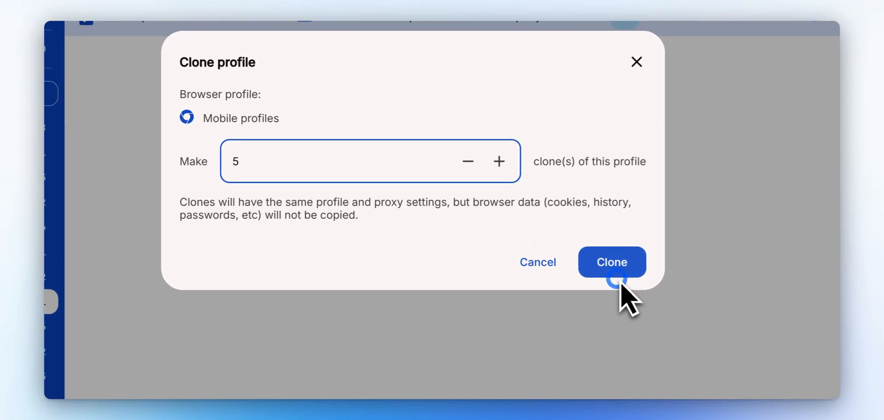
pyautogui.click(611, 261)
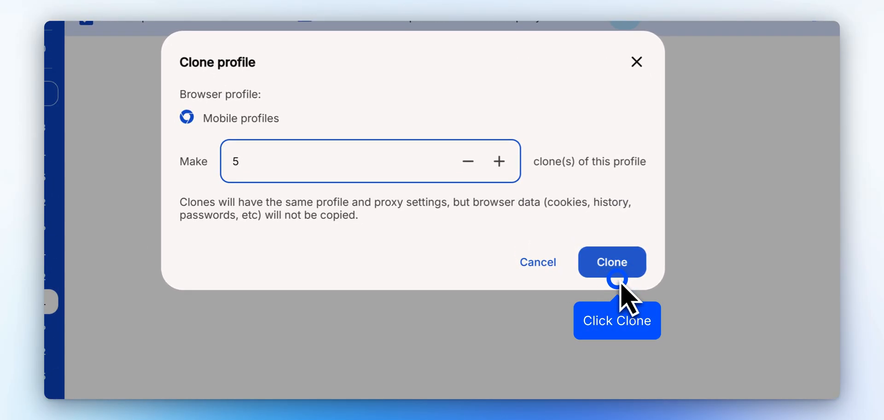
pyautogui.click(611, 262)
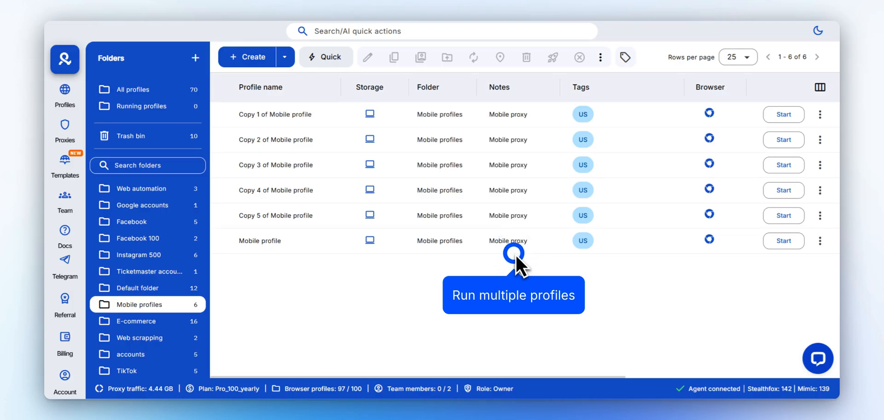
pyautogui.click(513, 253)
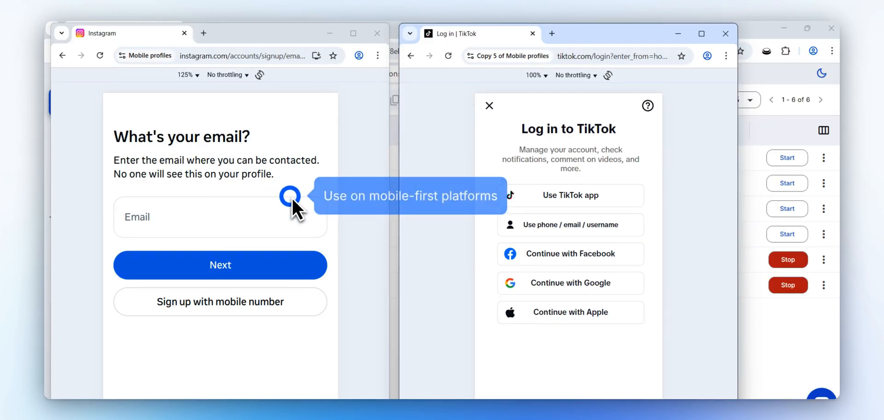